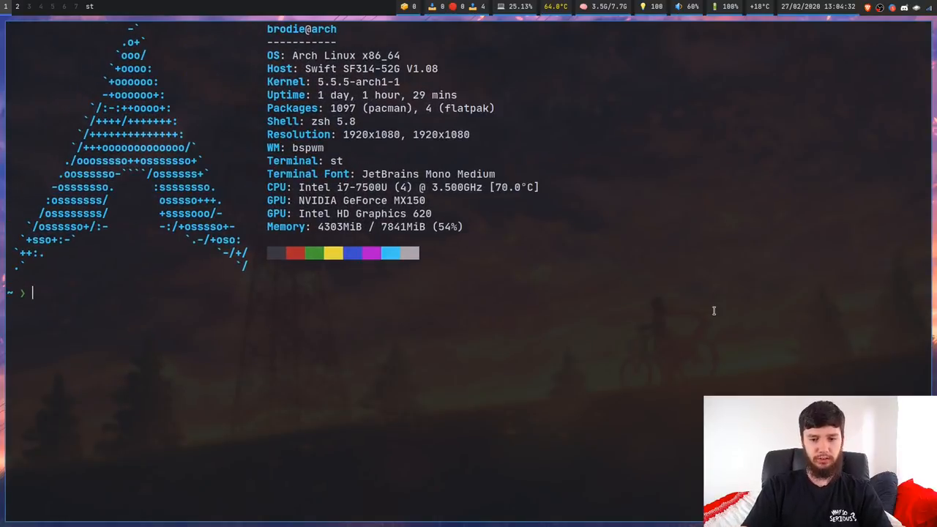
- Run sudo pacman -S for xorg-xmodmap and xorg-xev, declining each reinstall with n
{"action": "type", "text": "sudo"}
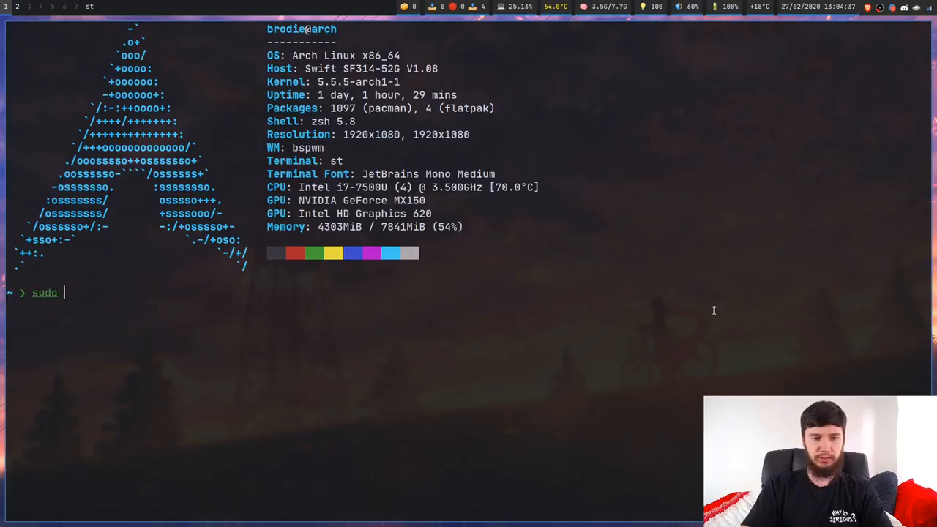
{"action": "type", "text": "pacman -S"}
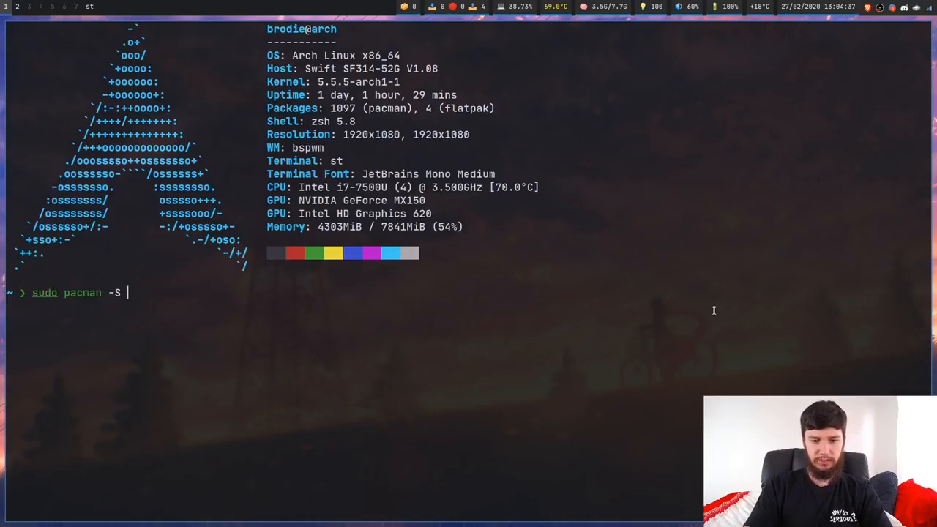
{"action": "type", "text": "xorg-x"}
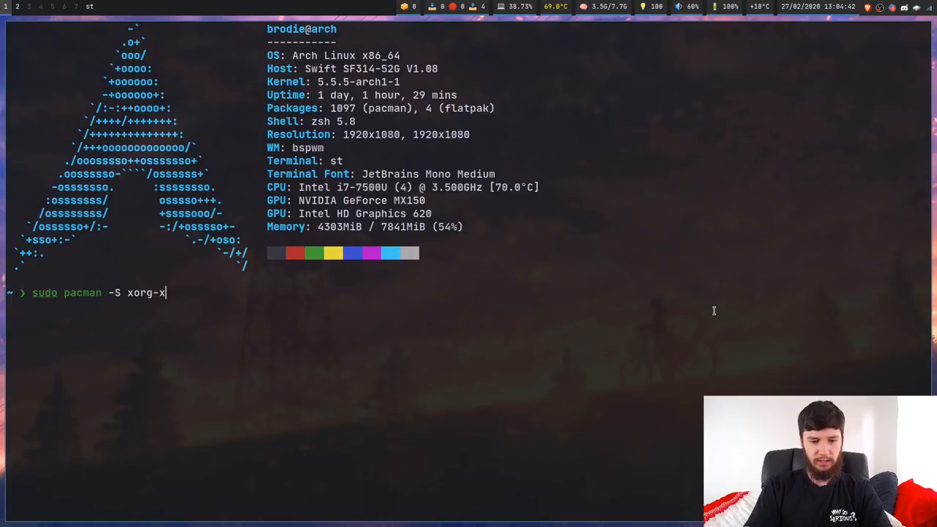
{"action": "type", "text": "modmap"}
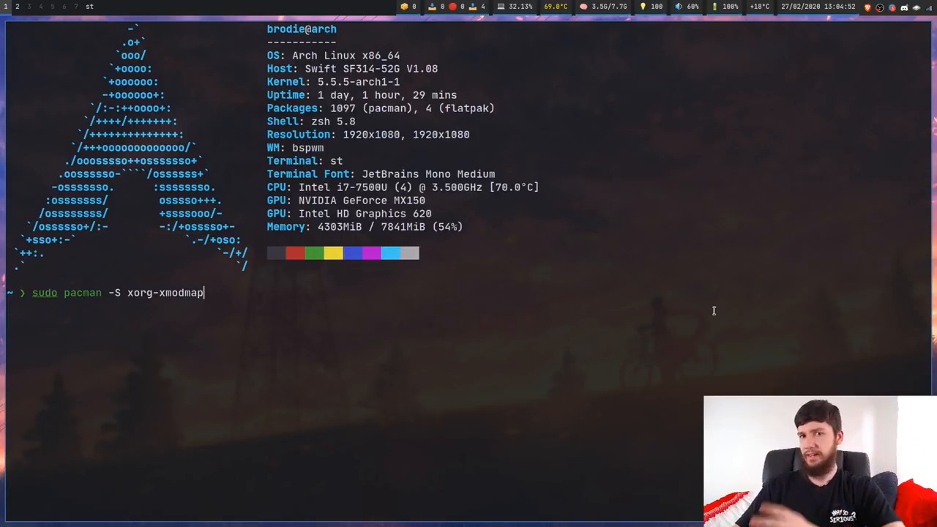
{"action": "key", "text": "Return"}
{"action": "type", "text": "n"}
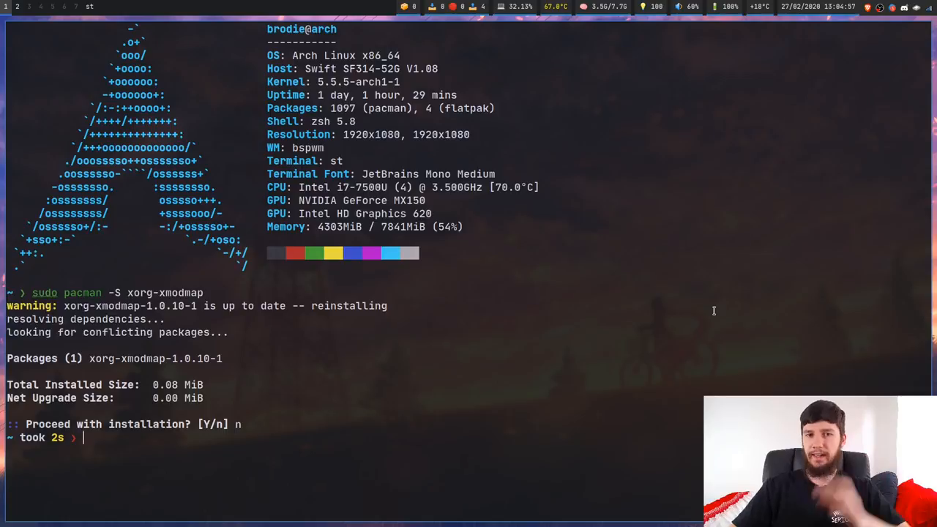
{"action": "type", "text": "sudo pacman -S xorg-xmodmap"}
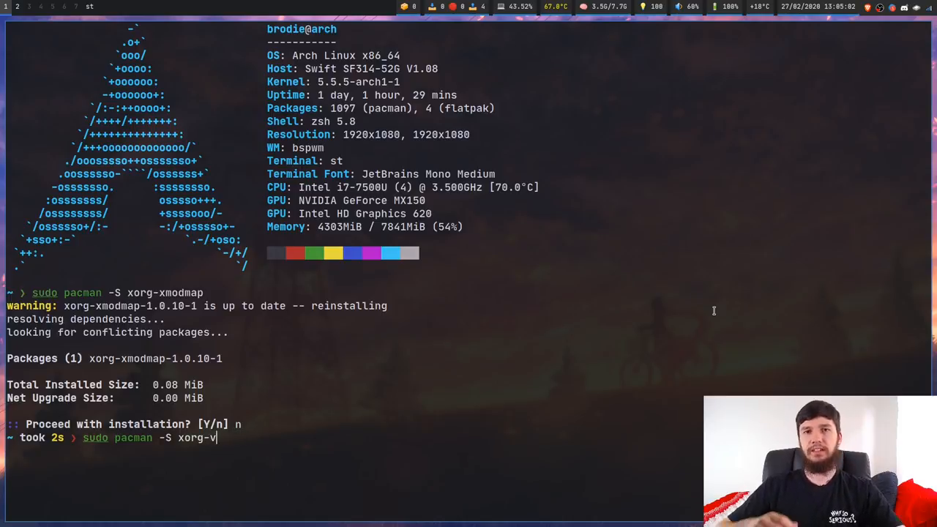
{"action": "type", "text": "e"}
{"action": "type", "text": "sudo pacman -S xorg-setxkbmap"}
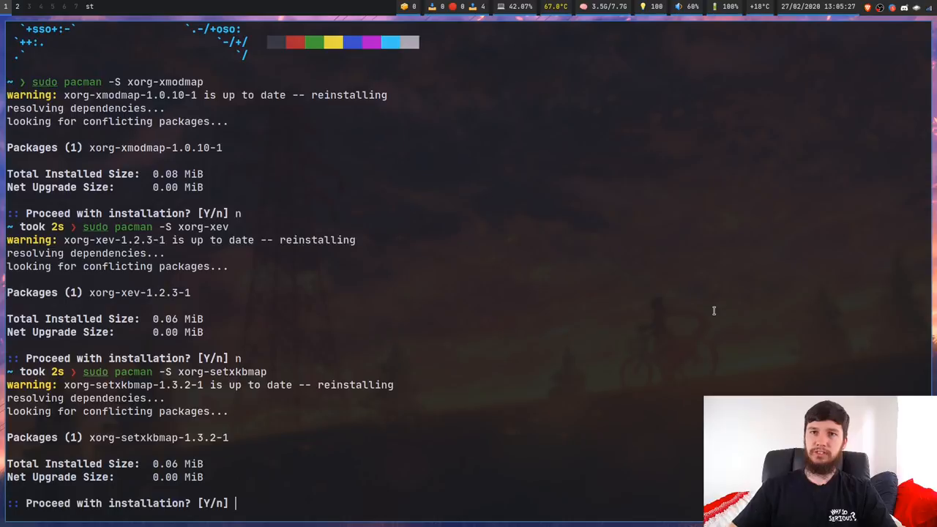
{"action": "type", "text": "n"}
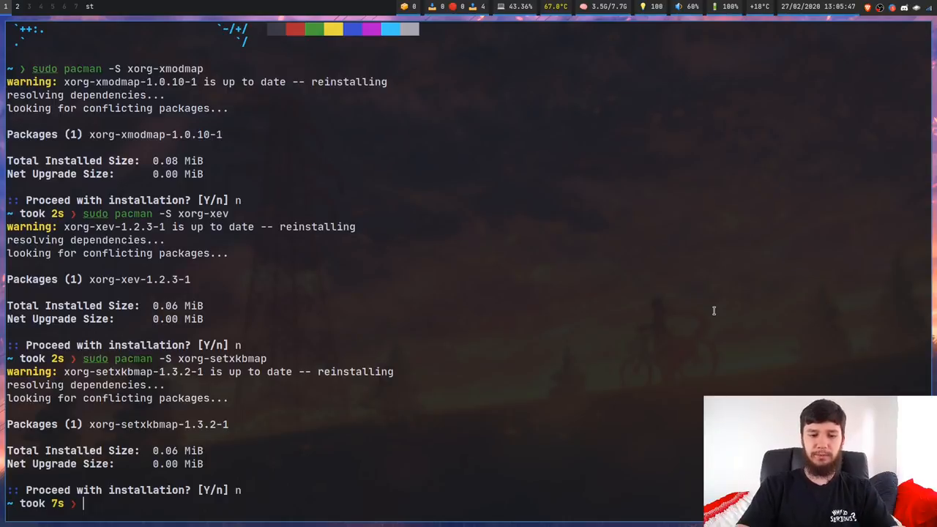
- Run sudo pacman -S for xorg-setxkbmap and xorg-xset, declining each reinstall with n
{"action": "type", "text": "se"}
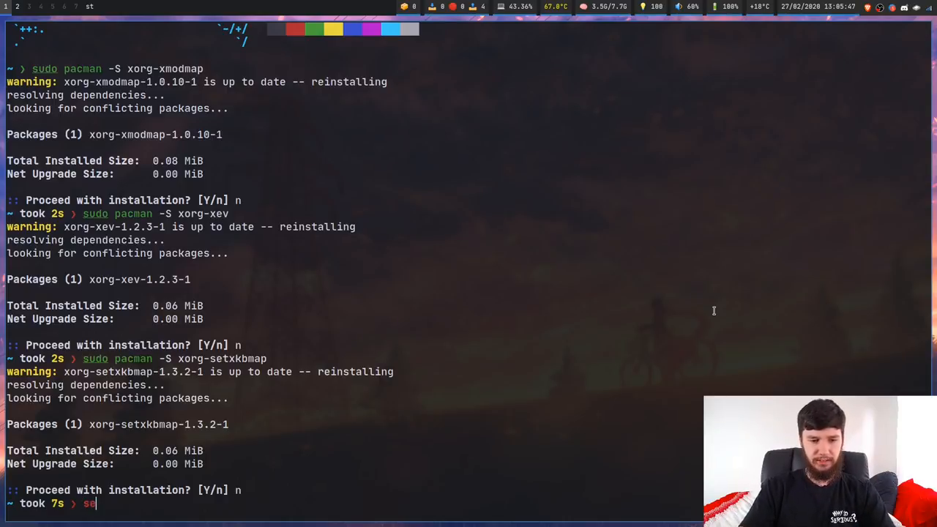
{"action": "type", "text": "txkbmap"}
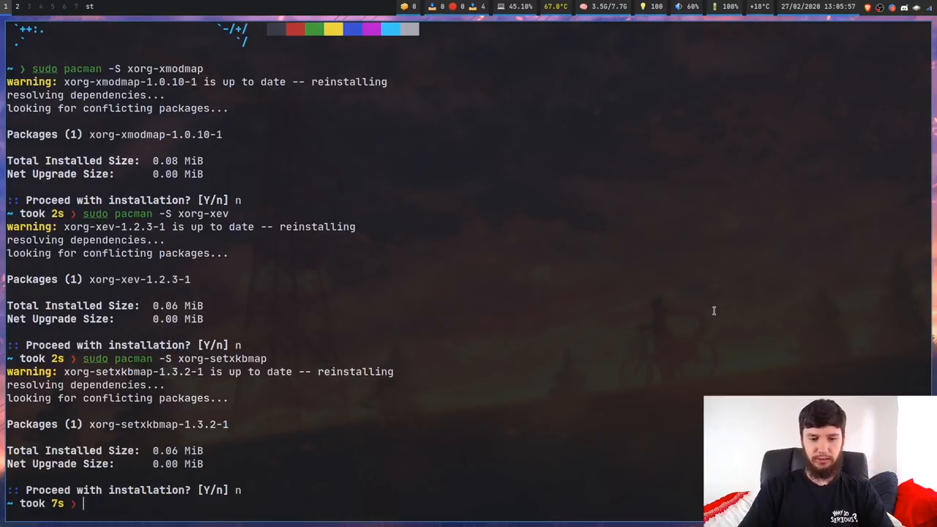
{"action": "type", "text": "sudo pacman -S xorg-xset"}
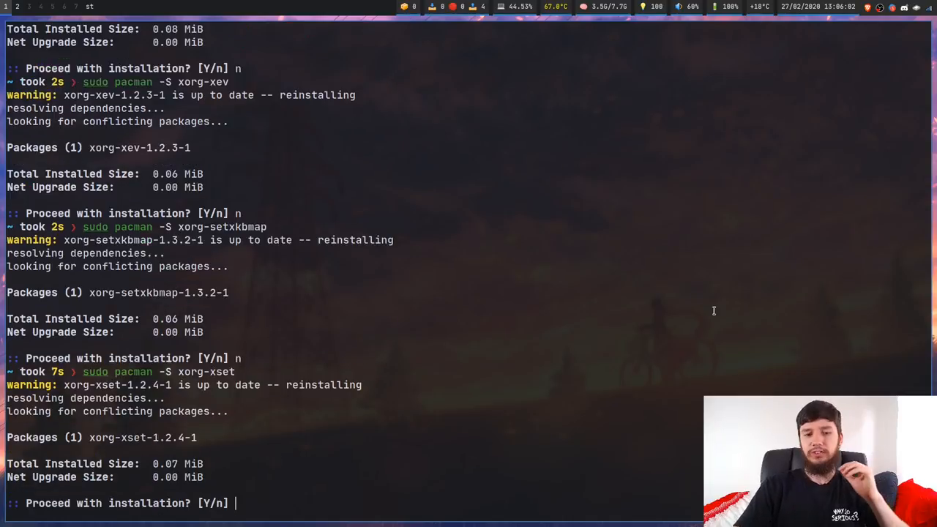
{"action": "type", "text": "n"}
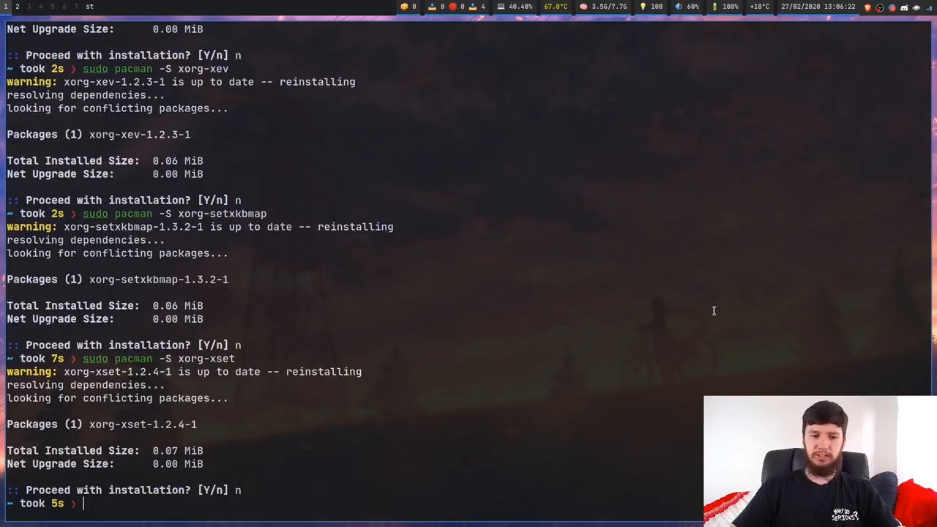
- Clear the package output from the terminal, leaving an empty prompt
{"action": "type", "text": "iiiiiiiiiiiiiiii"}
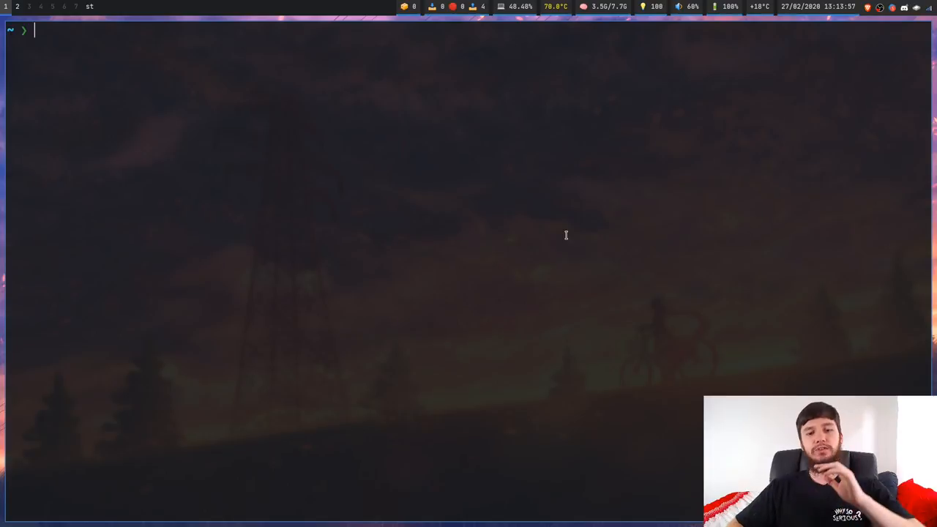
- Launch xev to watch keyboard events in the Event Tester window
{"action": "type", "text": "xev"}
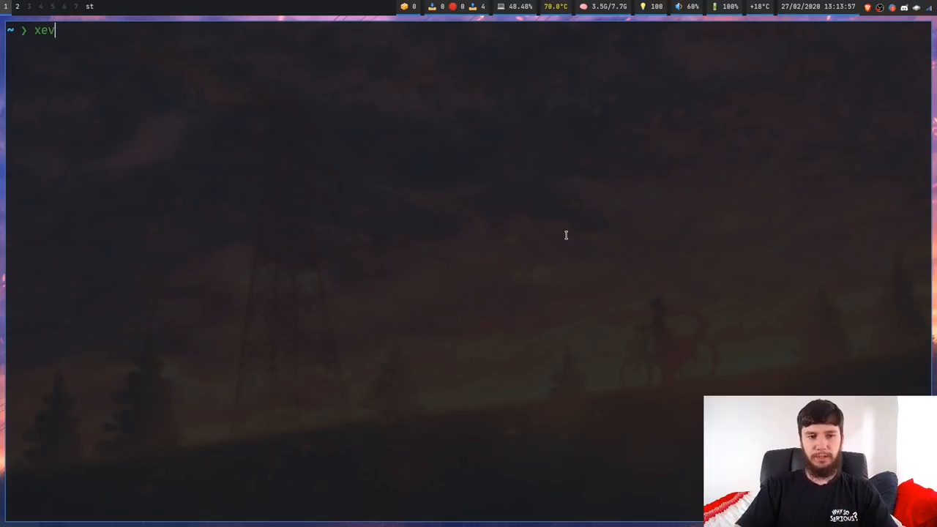
{"action": "key", "text": "Return"}
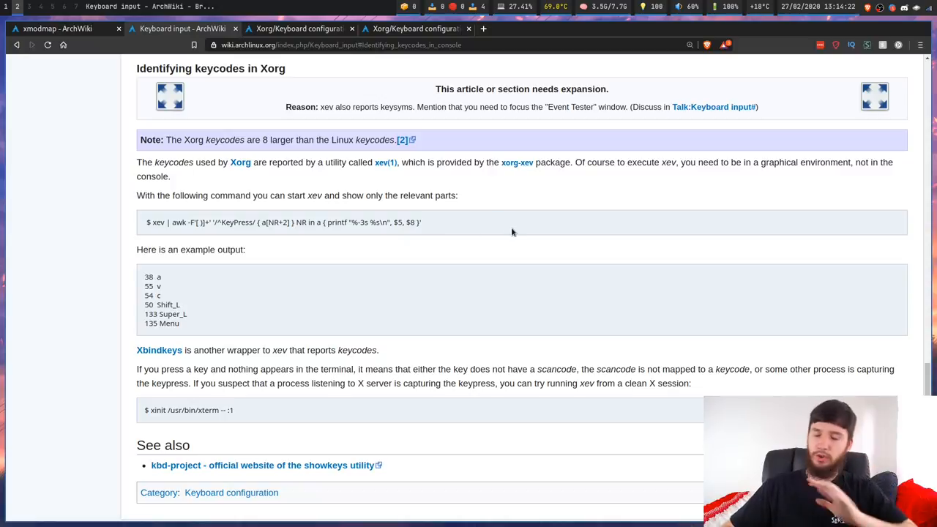
{"action": "mouse_move", "coordinate": [255, 223]}
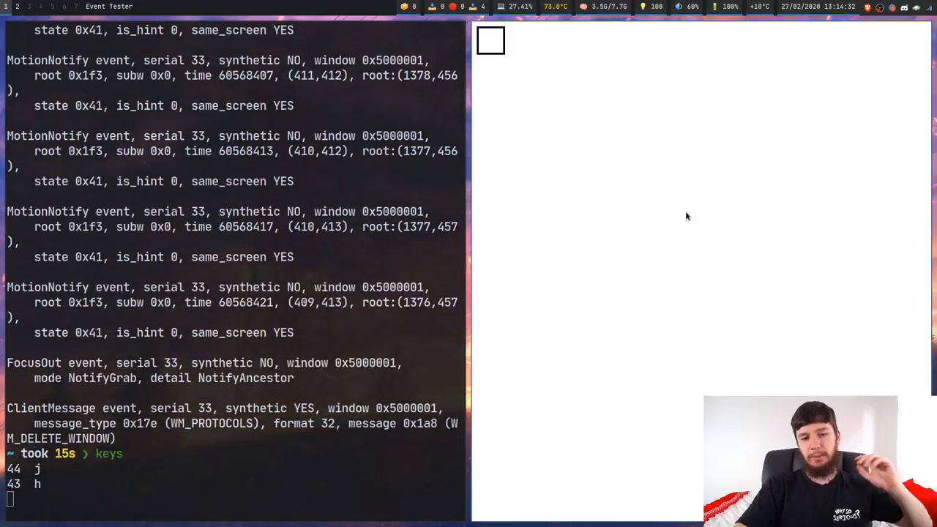
- Report keycode 46 for l and keycode 66 for Caps_Lock in the keys listing
{"action": "key", "text": "l"}
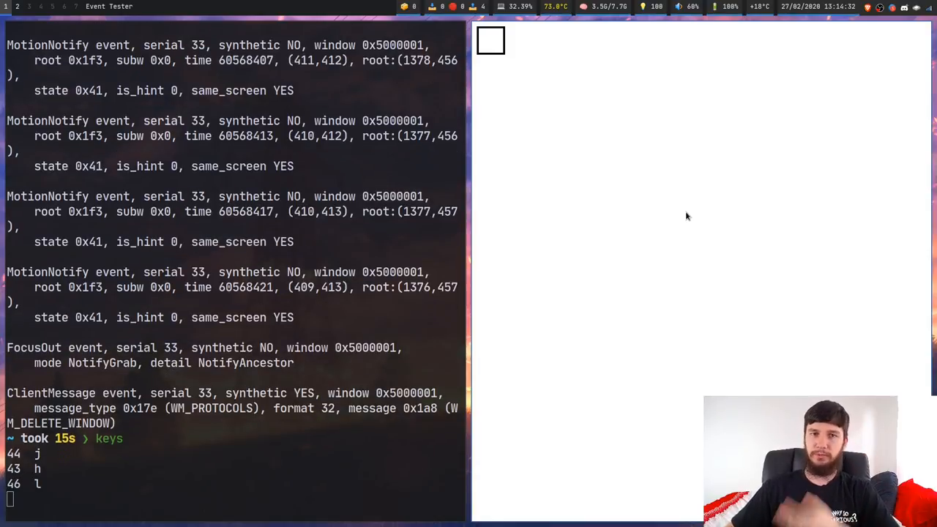
{"action": "key", "text": "Caps_Lock"}
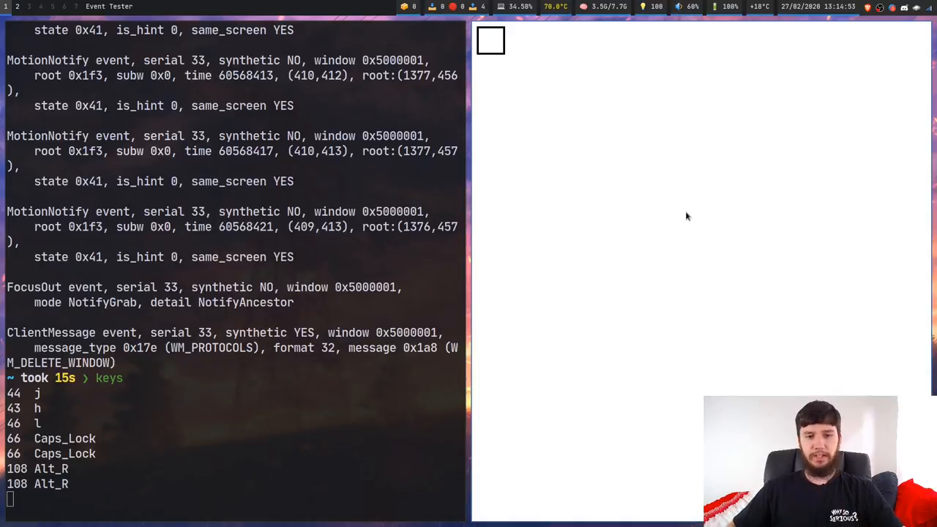
{"action": "mouse_move", "coordinate": [658, 190]}
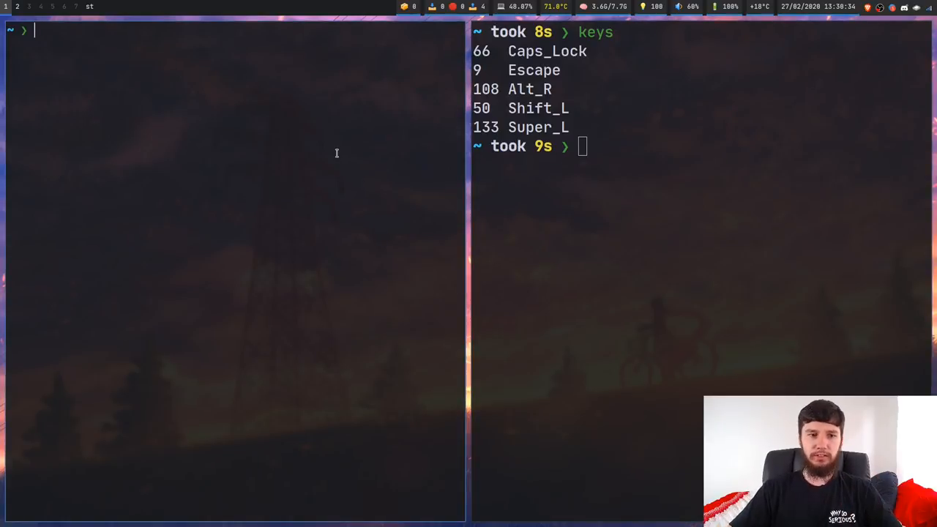
- Reset the keyboard layout to default with setxkbmap
{"action": "type", "text": "s"}
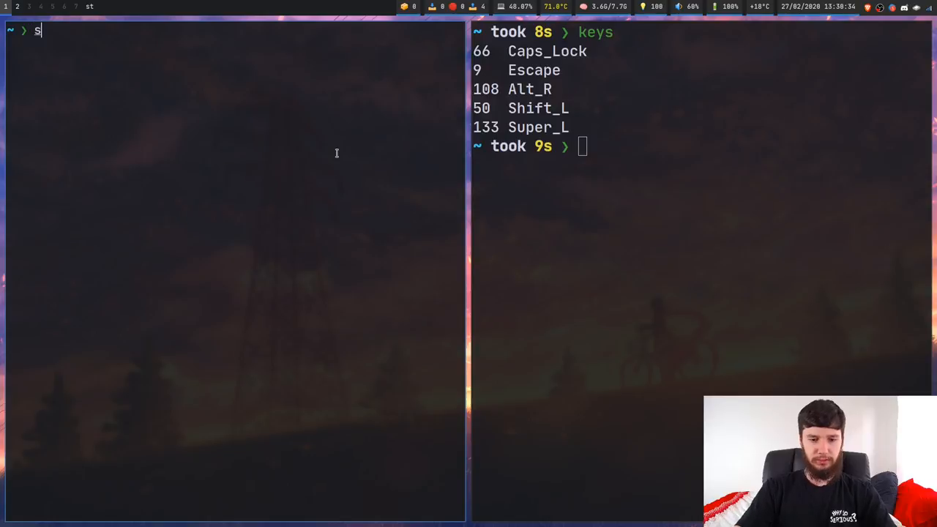
{"action": "type", "text": "etxk"}
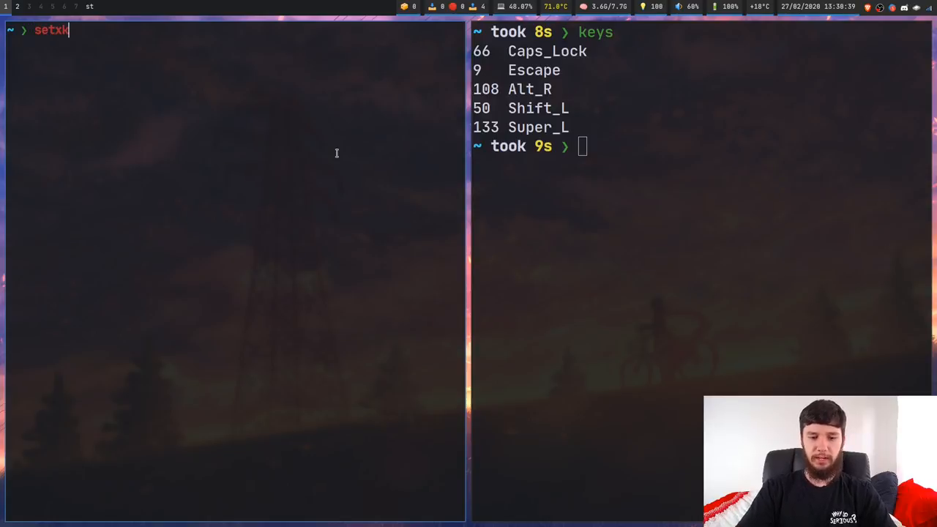
{"action": "type", "text": "bmap"}
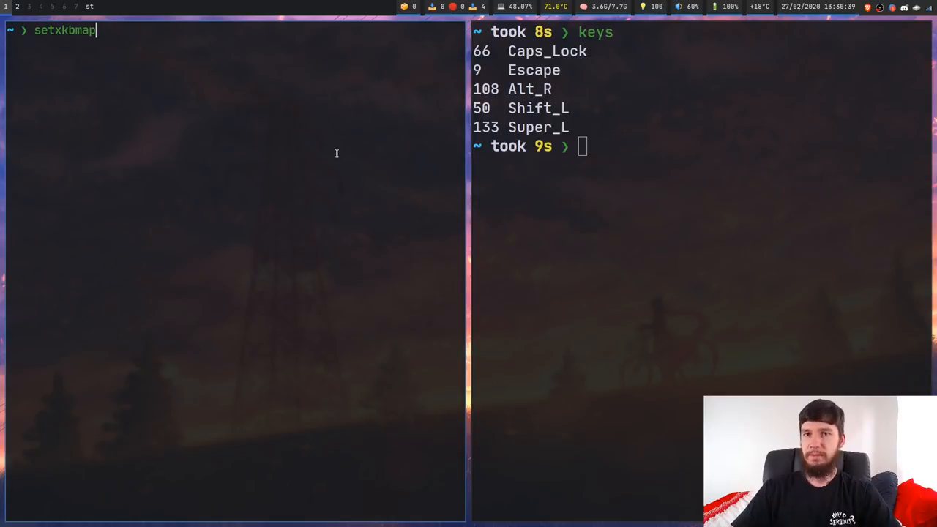
{"action": "key", "text": "Return"}
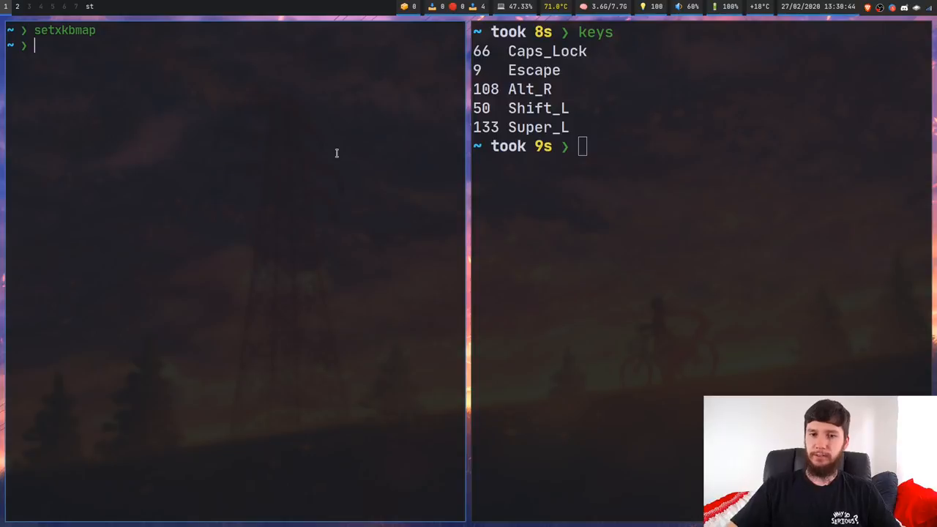
{"action": "type", "text": "setxkbmap"}
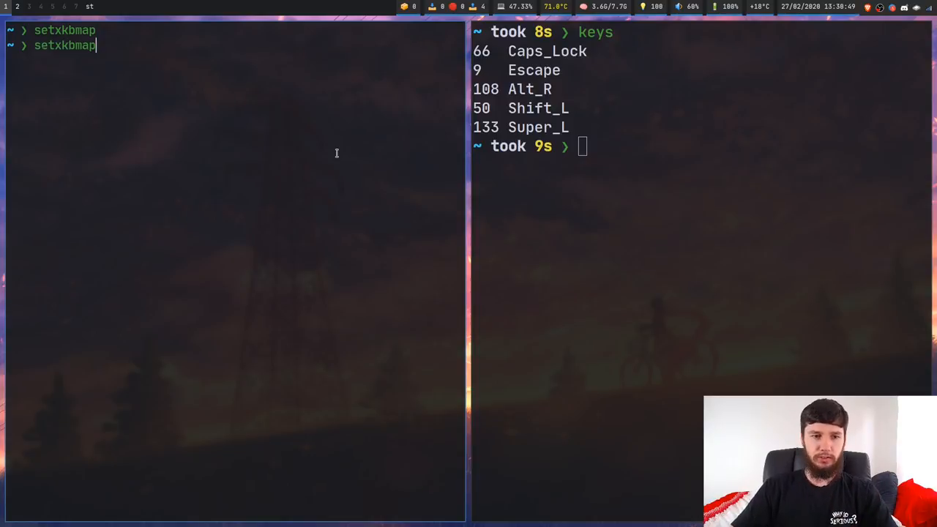
- Map keycode 66 (Caps Lock) to Escape with xmodmap -e 'keycode 66 = Escape'
{"action": "type", "text": "xmodmap -e 'keycode 66 = Escape'"}
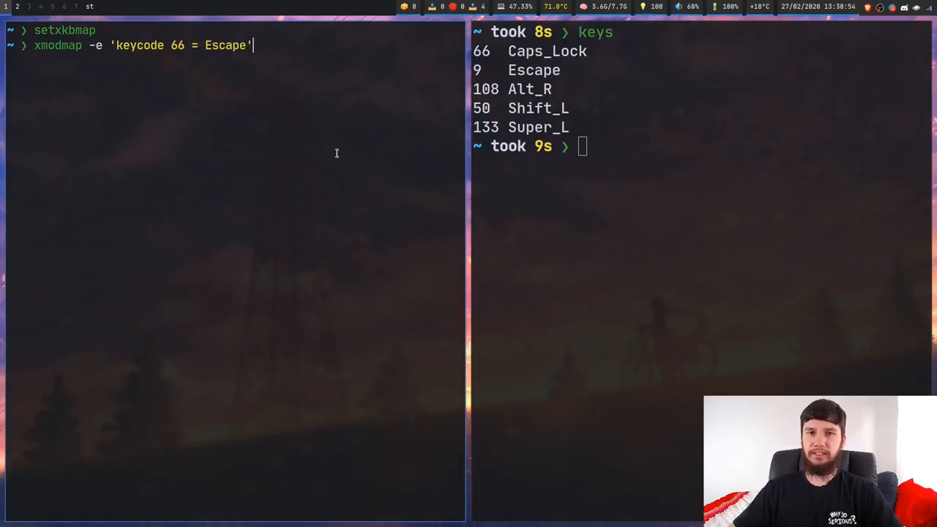
{"action": "mouse_move", "coordinate": [176, 97]}
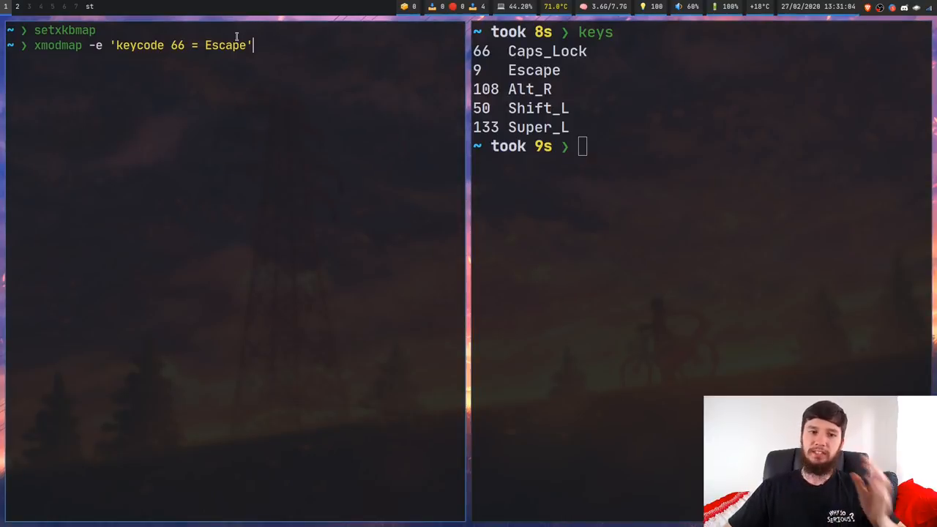
{"action": "key", "text": "BackSpace"}
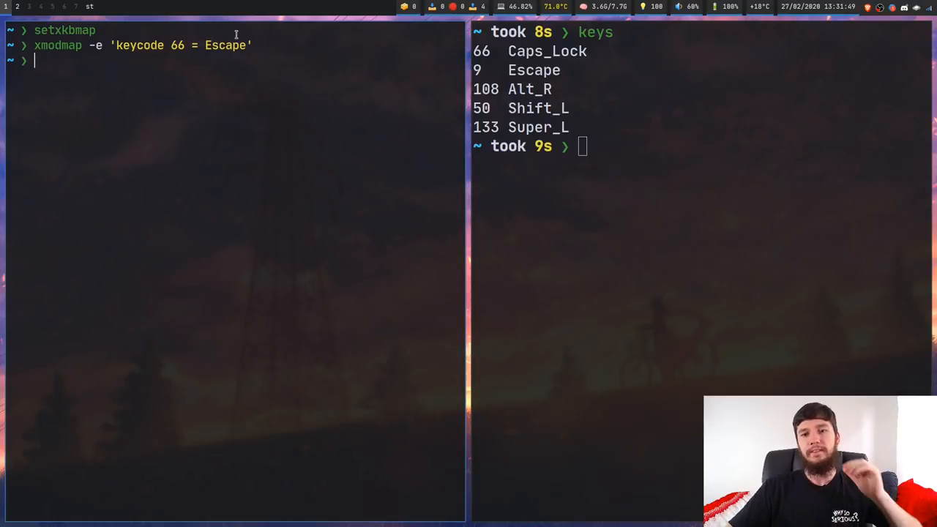
- Map keycode 108 (right Alt) to Caps_Lock with xmodmap and list the modifier map
{"action": "type", "text": "clear"}
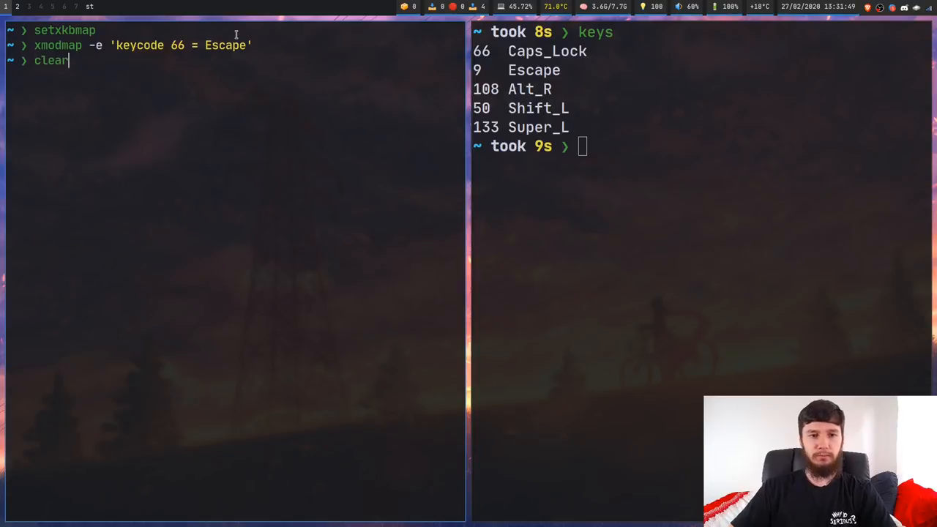
{"action": "type", "text": "xmodmap -e 'keycode 108 = Caps_Lock'"}
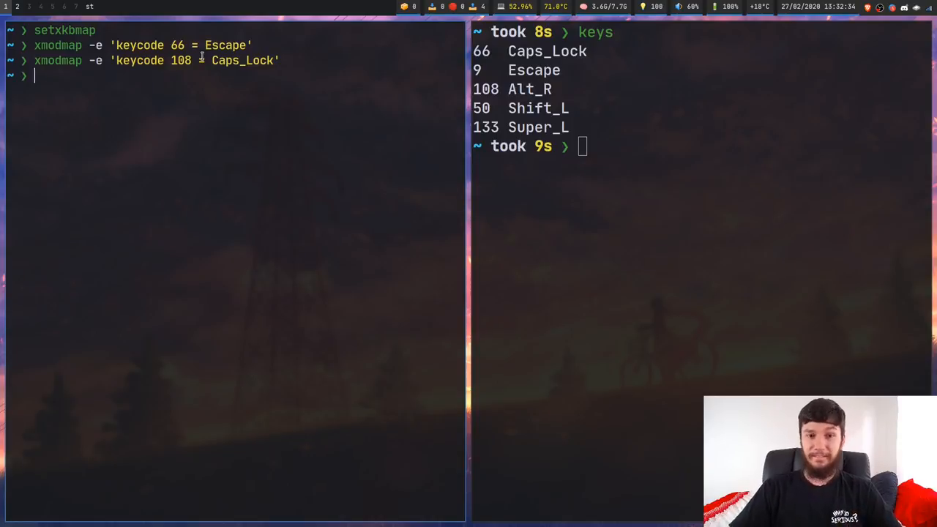
{"action": "type", "text": "xmodmap"}
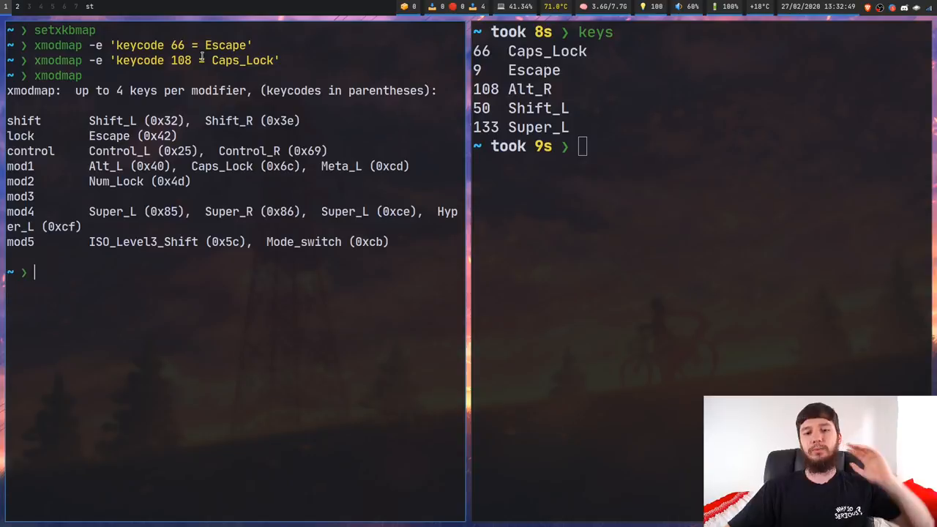
- Reset the layout with setxkbmap and empty the lock modifier with xmodmap -e 'clear lock'
{"action": "type", "text": "setxkbmap"}
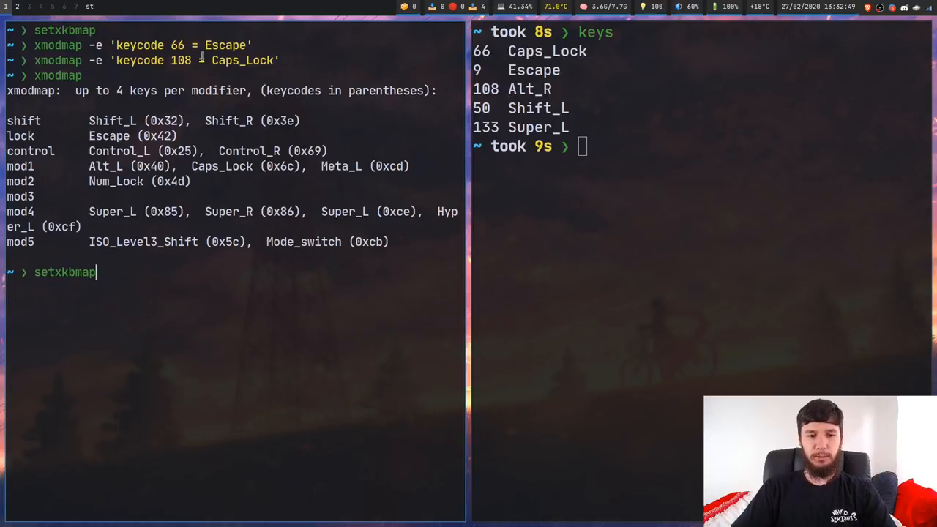
{"action": "type", "text": "xmodmap -e 'clear lock'"}
{"action": "type", "text": "HJBHJSDFHDShistory 1"}
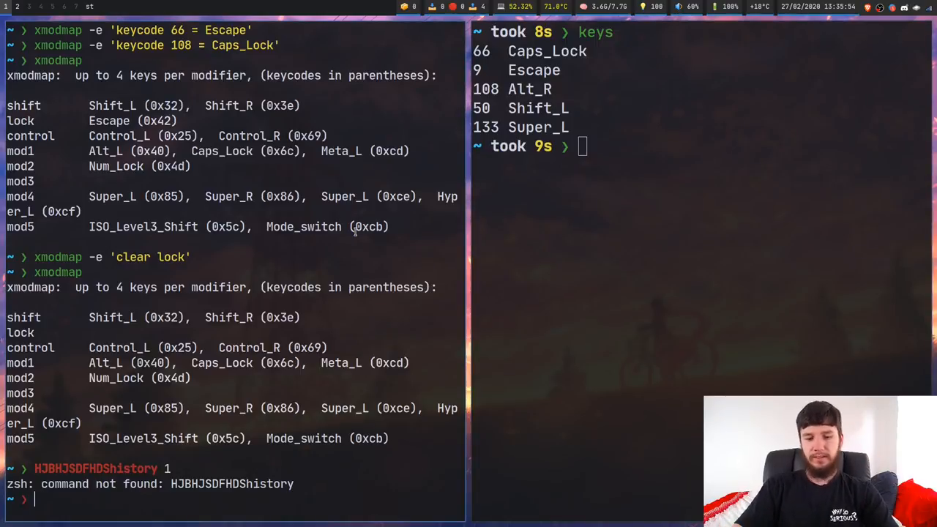
- Print the full keycode-to-symbol table with xmodmap -pke
{"action": "type", "text": "xmodmap -pke"}
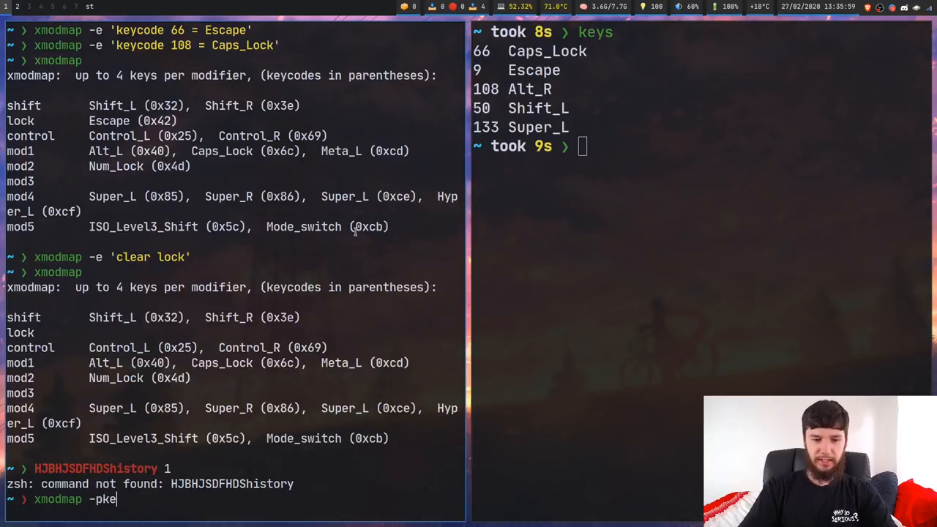
{"action": "key", "text": "Return"}
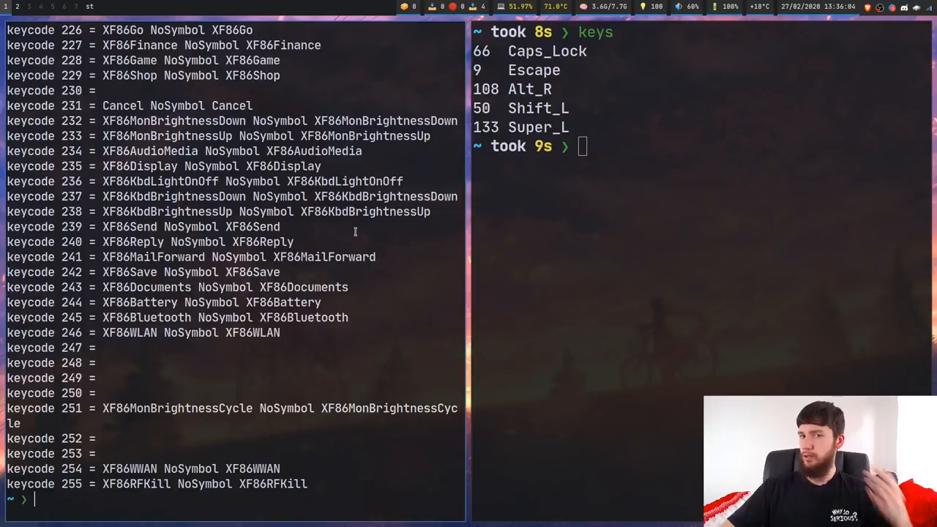
- Save the keymap to .Xmodmap with xmodmap -pke > .Xmodmap
{"action": "type", "text": "xmodmap -pke >"}
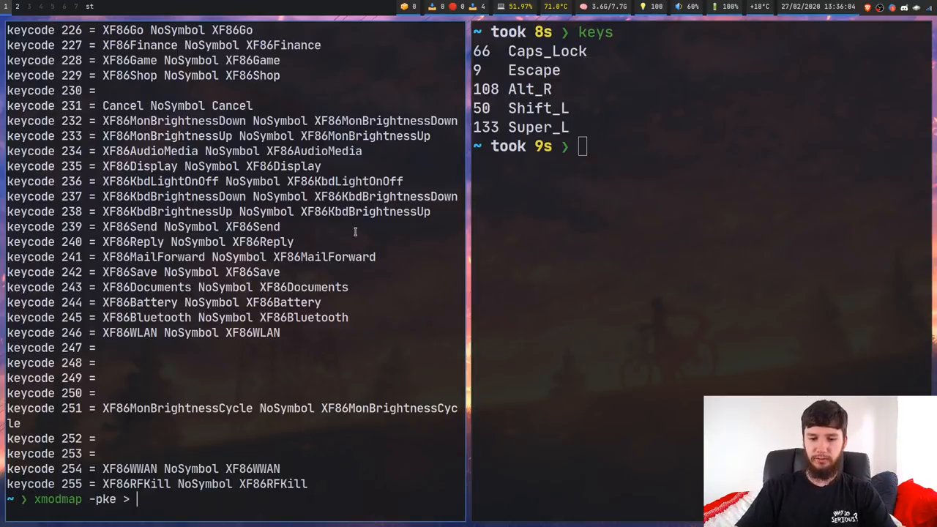
{"action": "type", "text": ".Xmodmap"}
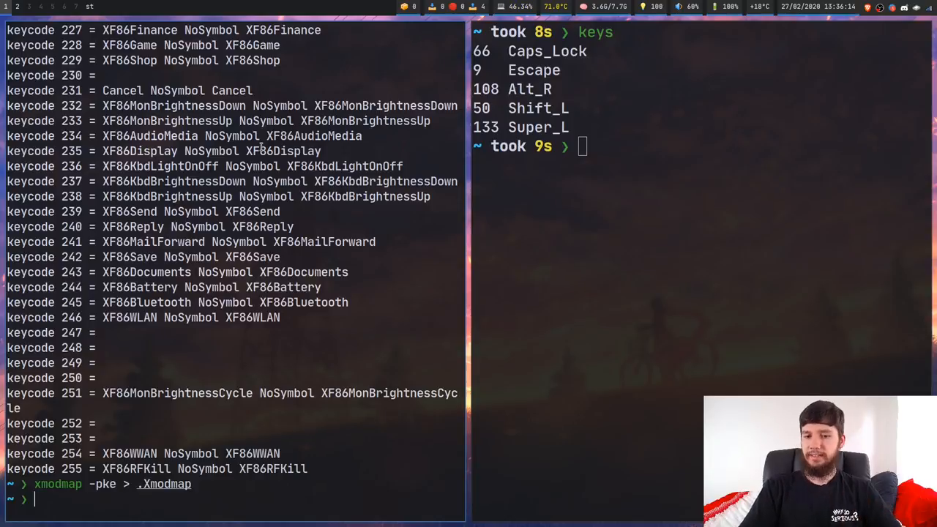
{"action": "type", "text": "v .x"}
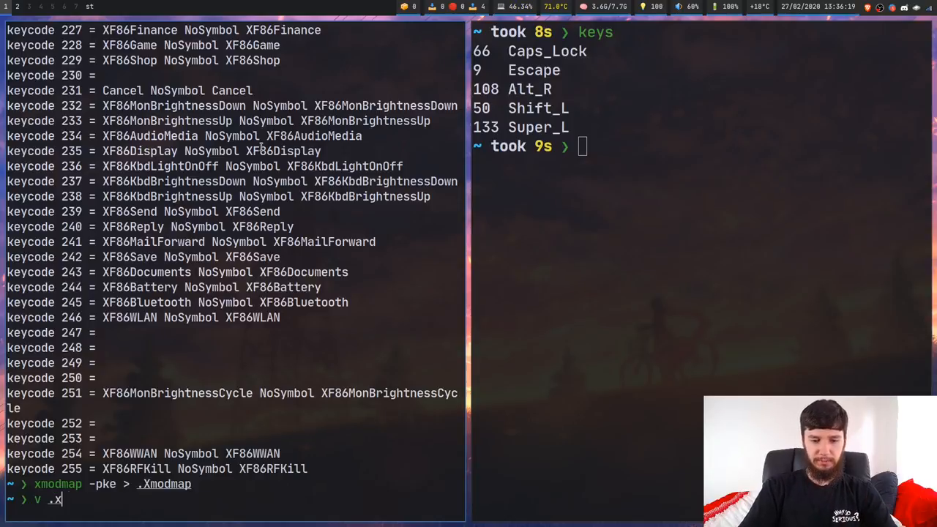
- Edit .xinitrc in vim to load ~/.Xmodmap at startup, then reopen it to check
{"action": "key", "text": "Return"}
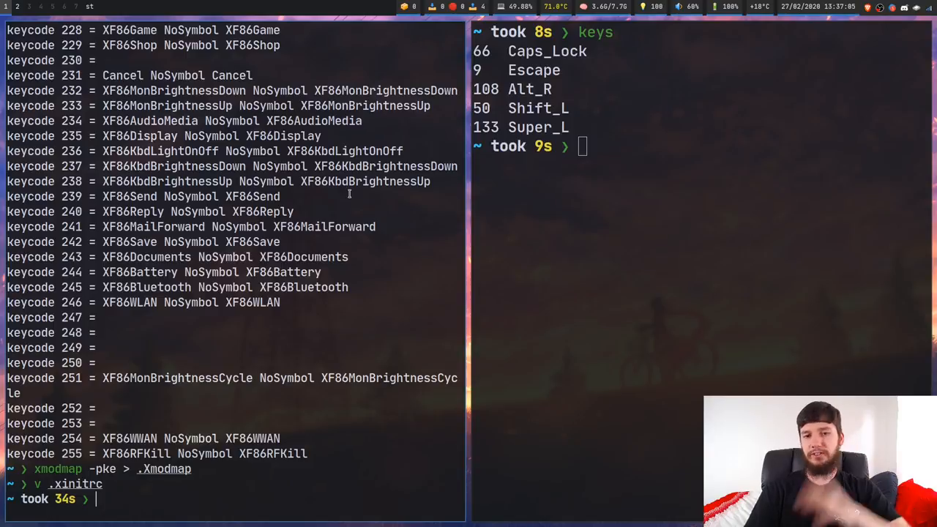
{"action": "key", "text": "Return"}
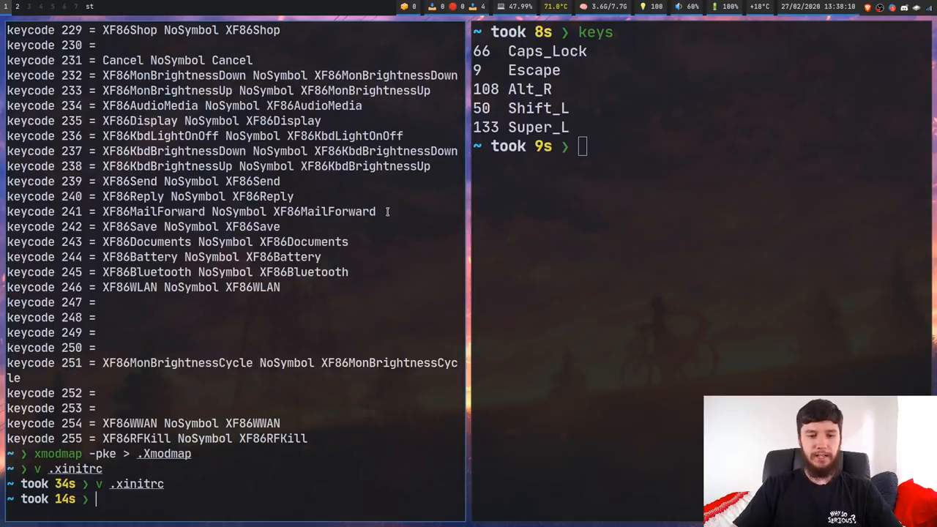
- Add the a key as an extra Shift with xmodmap -e 'add shift = a'
{"action": "type", "text": "xmodmap -e"}
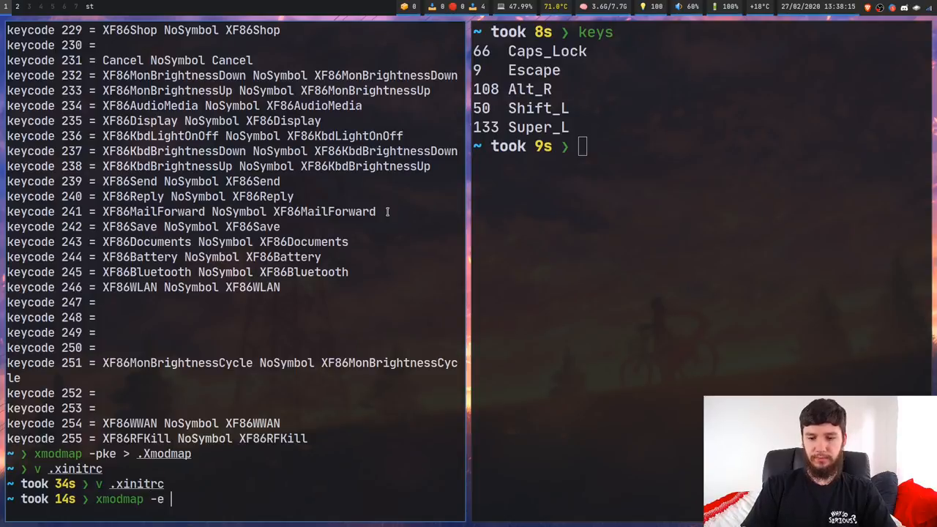
{"action": "type", "text": "'"}
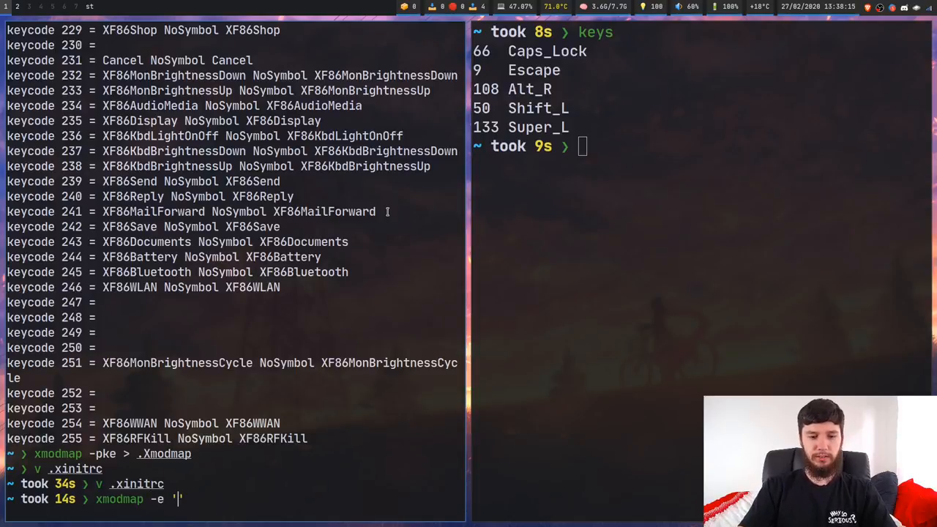
{"action": "type", "text": "add"}
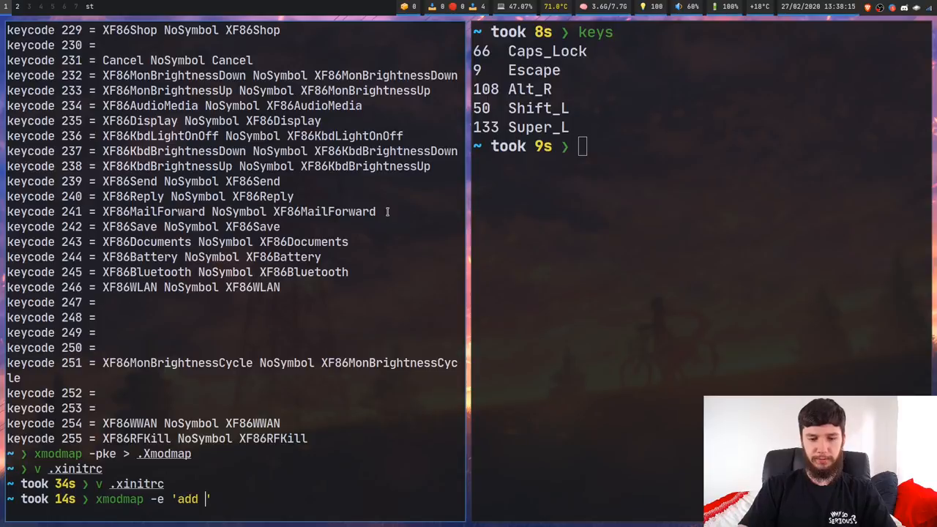
{"action": "type", "text": "shift ="}
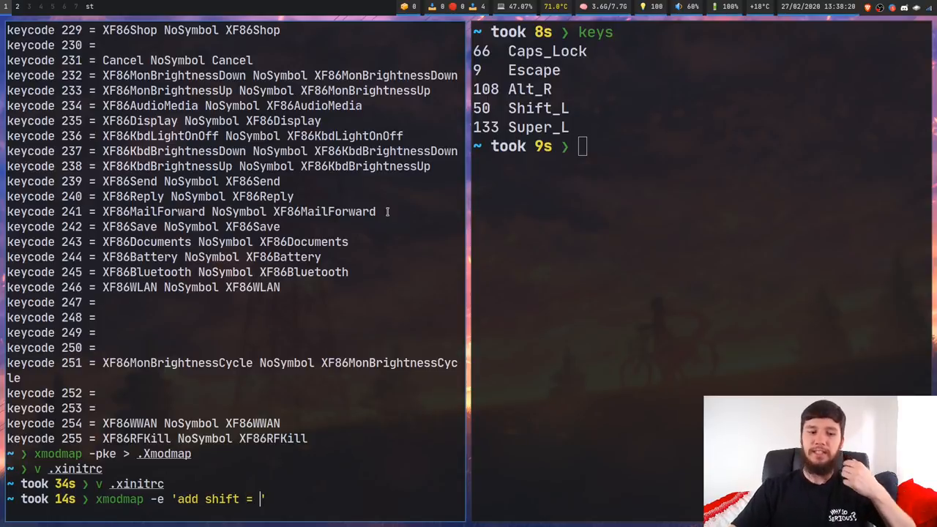
{"action": "type", "text": "a"}
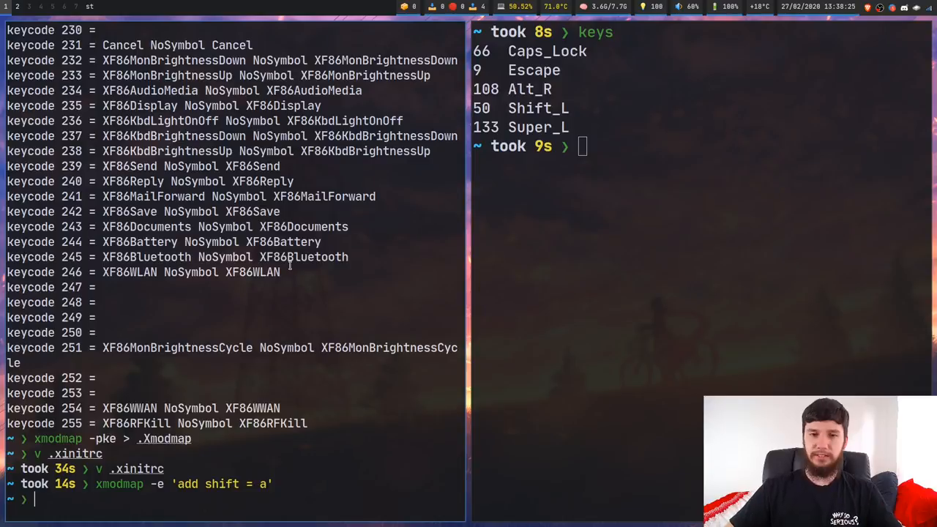
{"action": "type", "text": "a"}
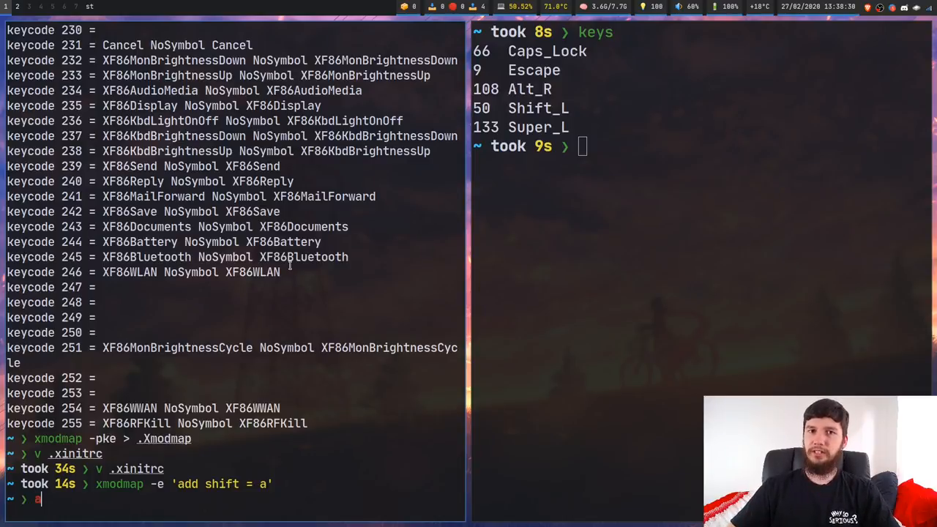
- Confirm letters typed after a come out capitalised (TYUJNNG, GDGJKGFD, F)
{"action": "type", "text": "1"}
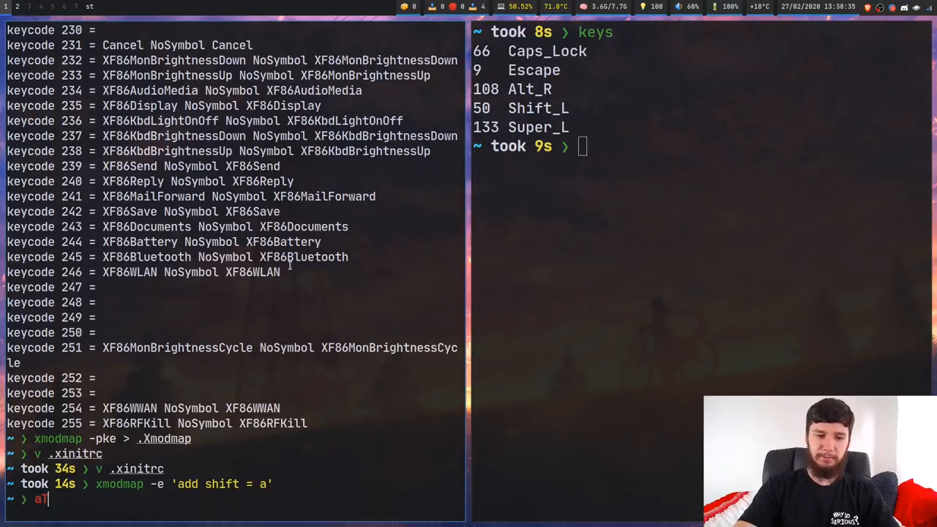
{"action": "type", "text": "TYUJNNG"}
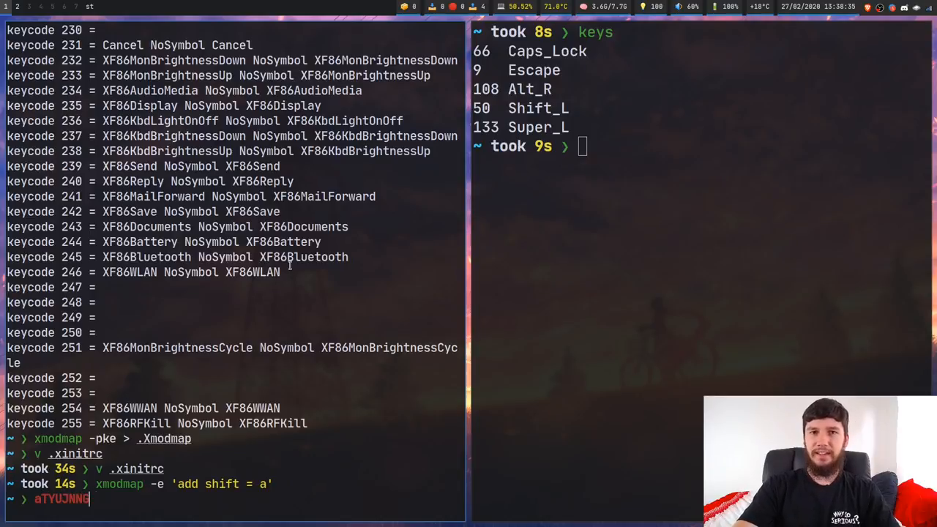
{"action": "type", "text": "GDGJKGFD"}
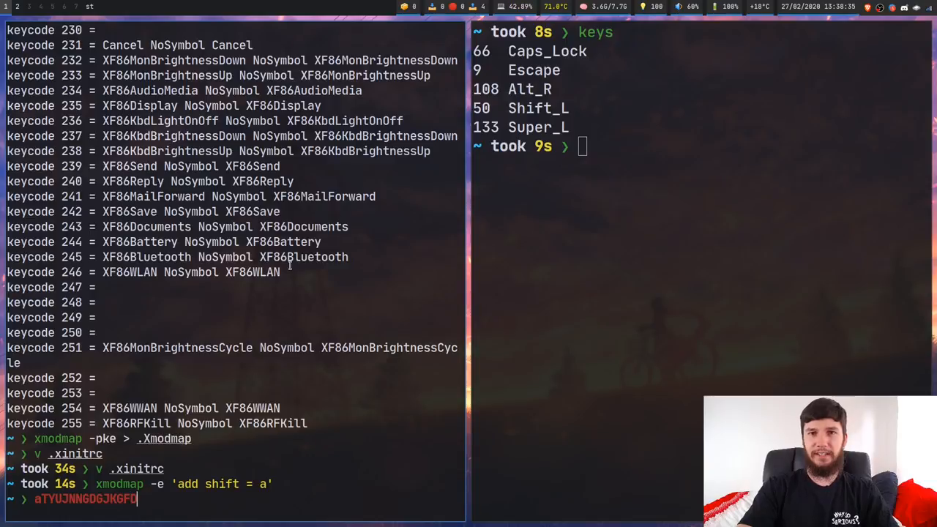
{"action": "type", "text": "F"}
{"action": "left_click", "coordinate": [701, 146]}
{"action": "type", "text": "keys"}
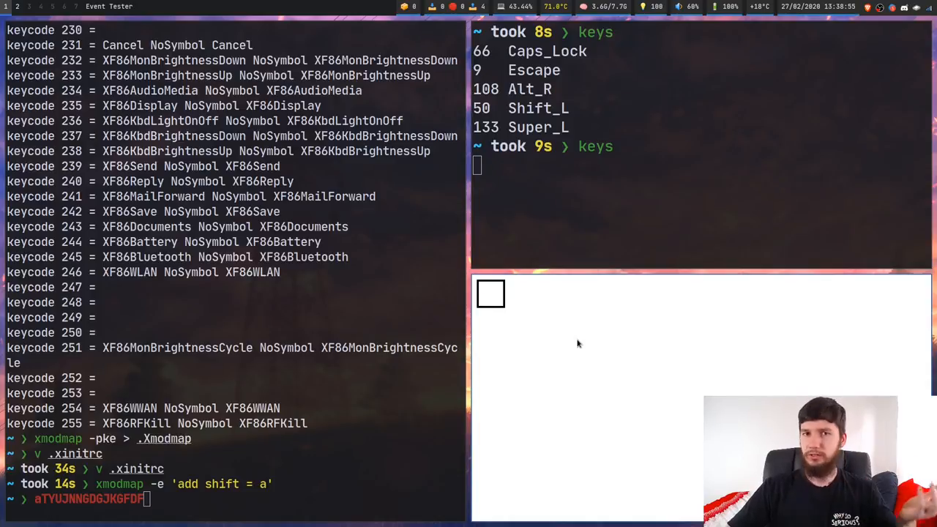
- Close xev and print the modifier table showing a (0x26) under shift with both Shift keys
{"action": "key", "text": "Super_L"}
{"action": "type", "text": "xmodmap"}
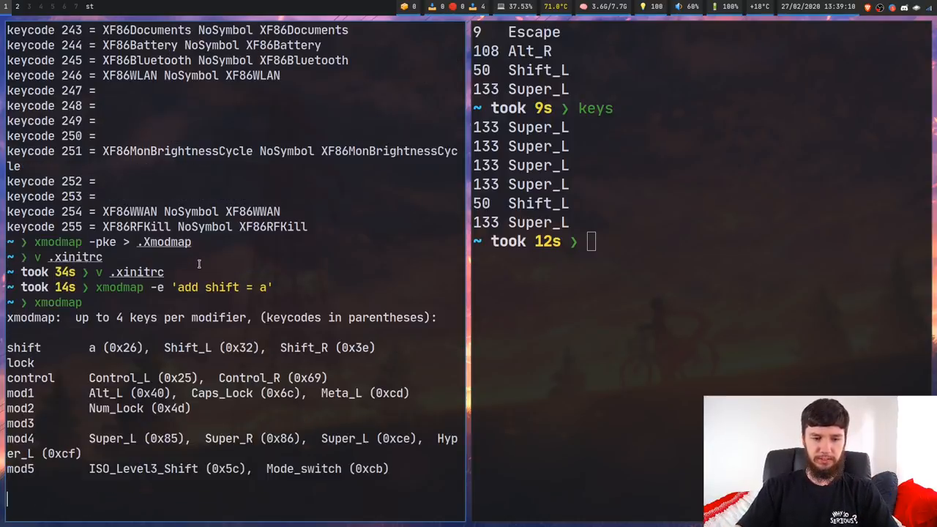
{"action": "key", "text": "Return"}
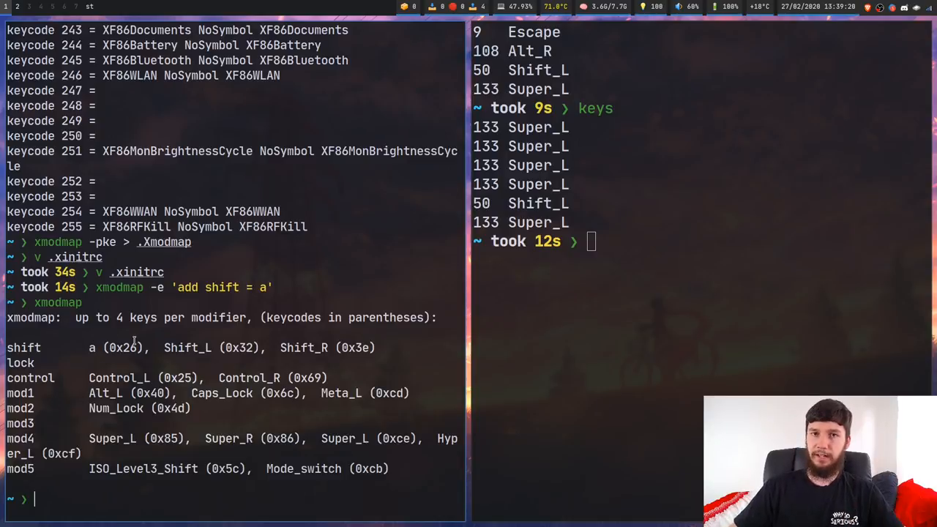
{"action": "mouse_move", "coordinate": [146, 300]}
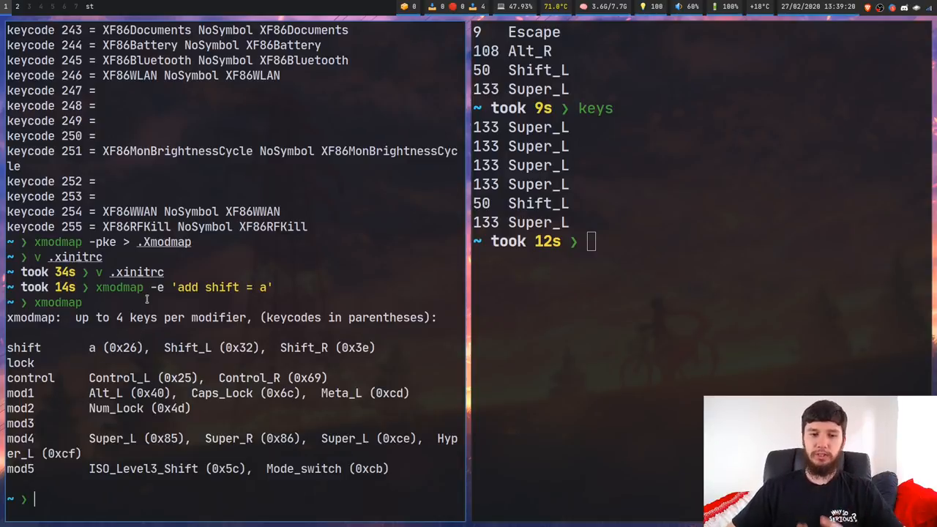
- Run xmodmap -e 'remove shift = a' and confirm a types lowercase again
{"action": "type", "text": "xmodmap -e 'add shift = a'"}
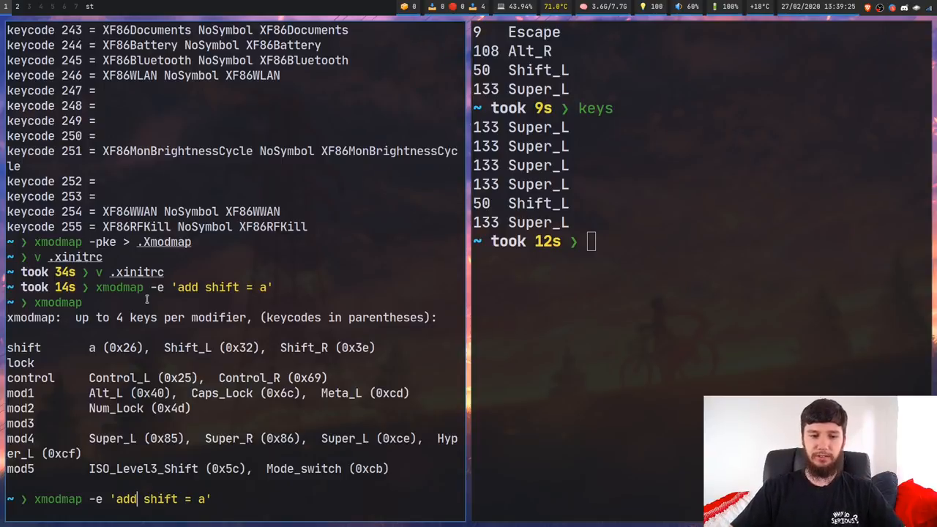
{"action": "type", "text": "req"}
{"action": "type", "text": "aaaaaaaaaaaaaaaaaaaaaaaaaaaaaaaaa"}
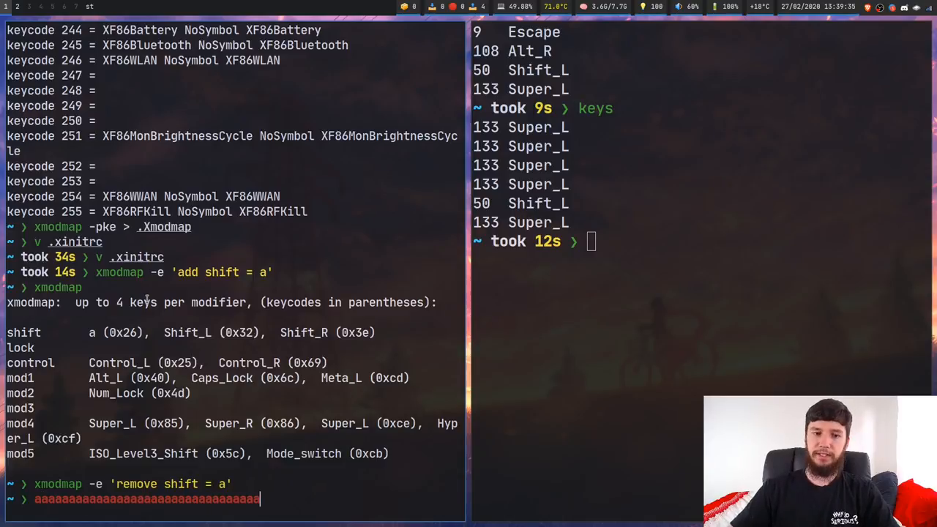
{"action": "type", "text": "ggh"}
{"action": "left_click", "coordinate": [701, 241]}
{"action": "type", "text": "keys"}
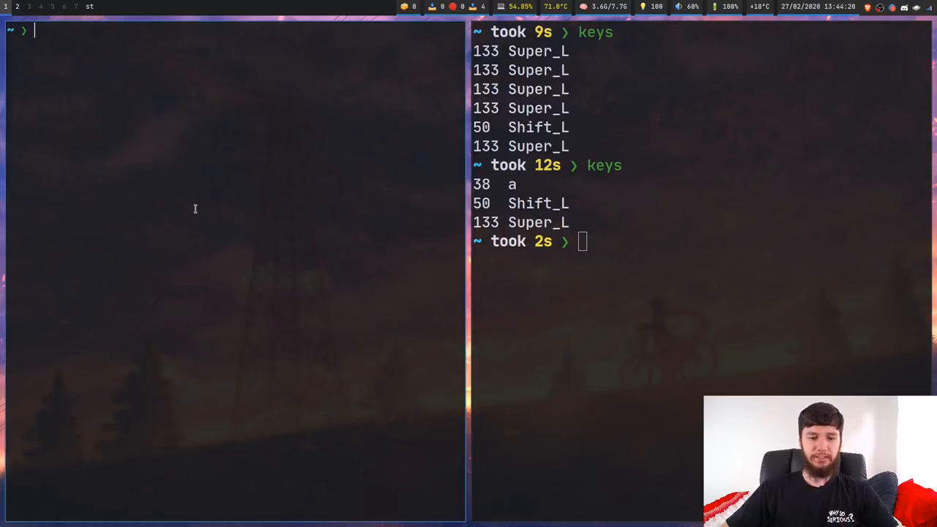
{"action": "type", "text": "a"}
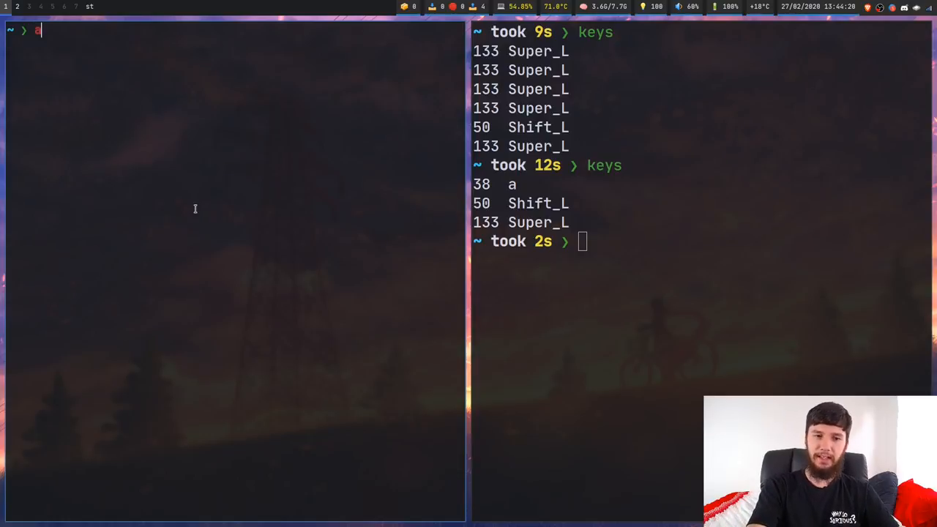
{"action": "type", "text": "aaaaaaaaaaaaaaaaaaaaaaaaaaaaaaaa"}
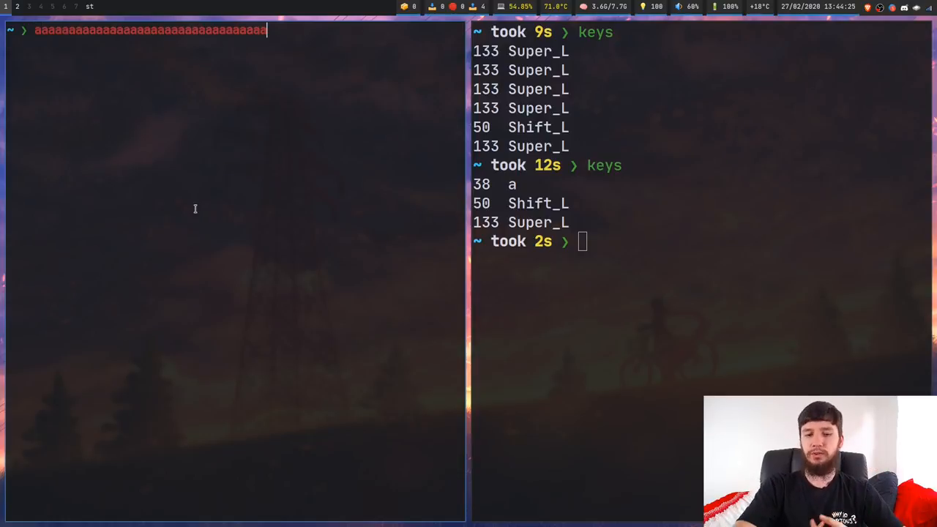
{"action": "type", "text": "7777777"}
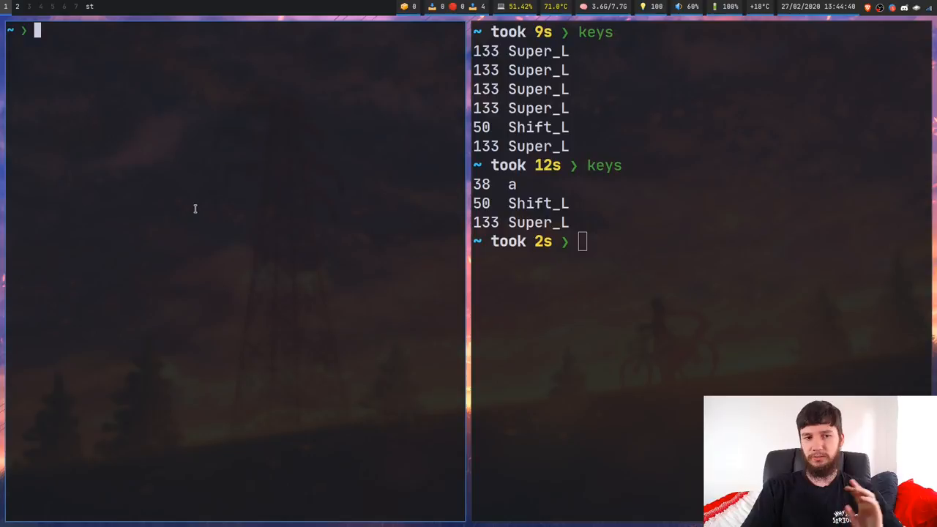
- Consult man xset, then disable auto-repeat for keycode 38 with xset -r 38
{"action": "type", "text": "man"}
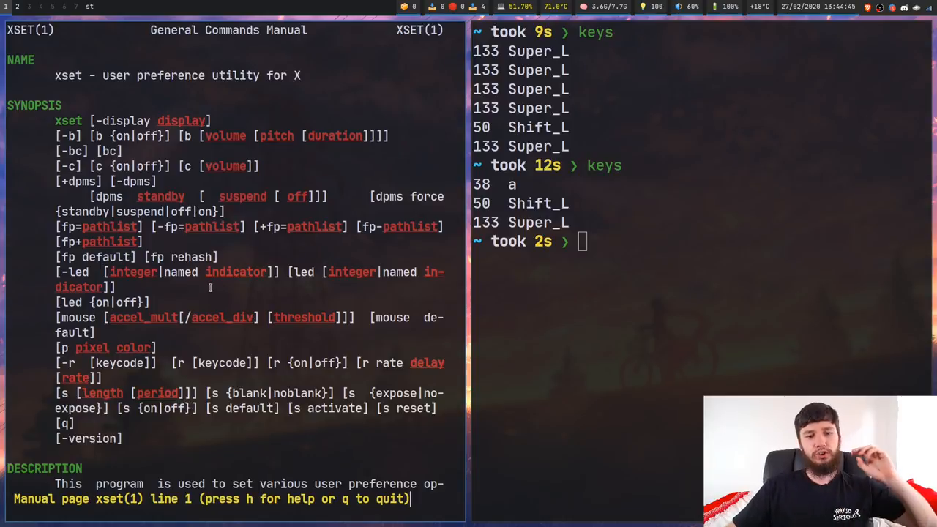
{"action": "mouse_move", "coordinate": [237, 296]}
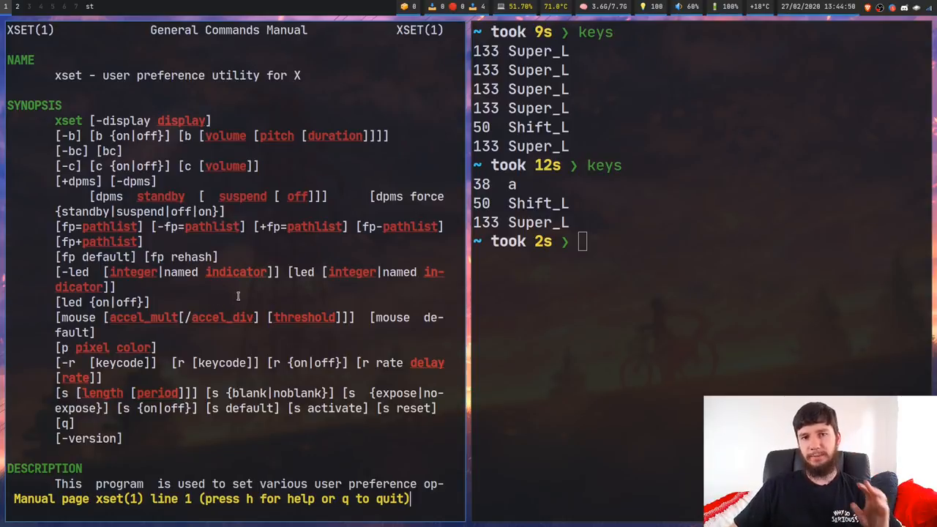
{"action": "key", "text": "q"}
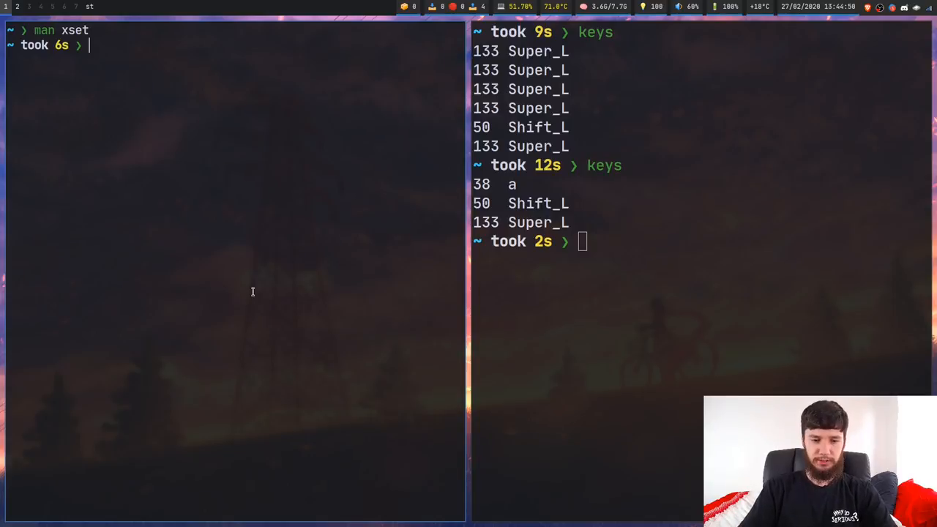
{"action": "type", "text": "xset -r 38"}
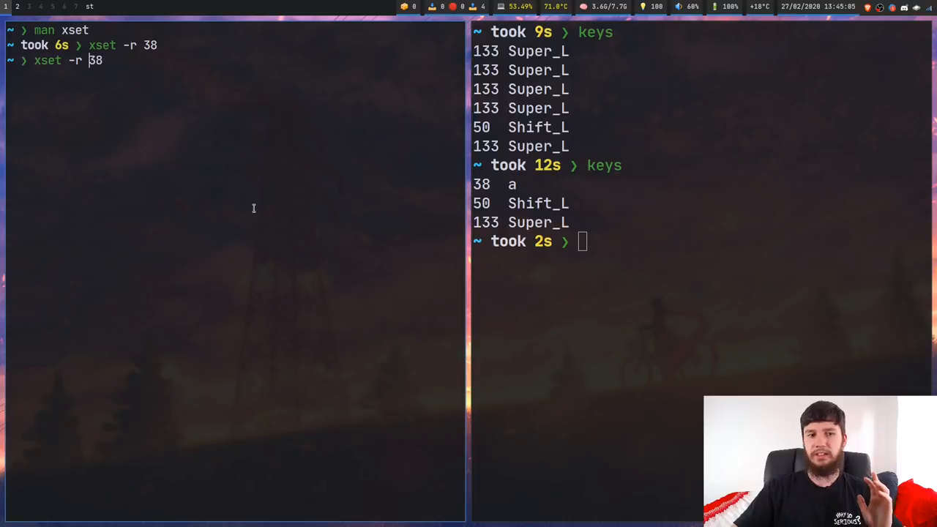
{"action": "key", "text": "BackSpace"}
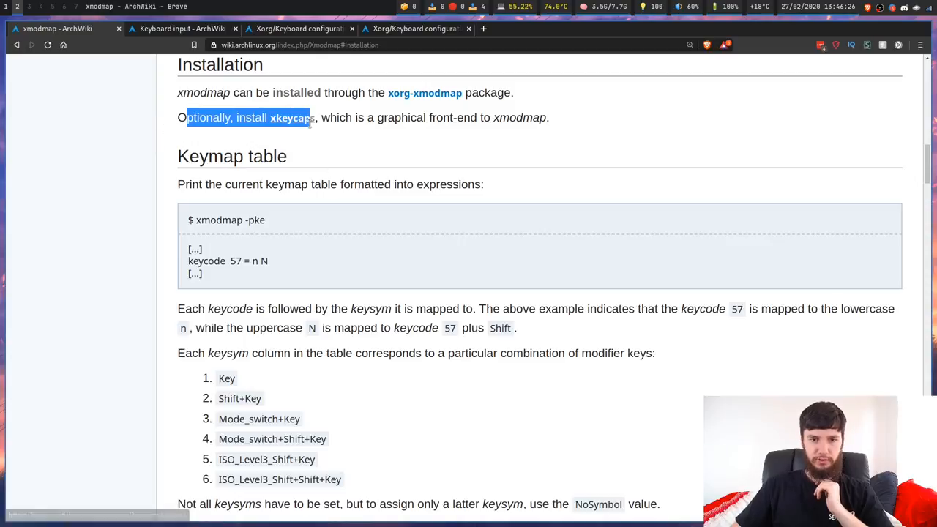
- Scroll the Xorg keyboard configuration article down to its utilities and layout sections
{"action": "left_click", "coordinate": [351, 128]}
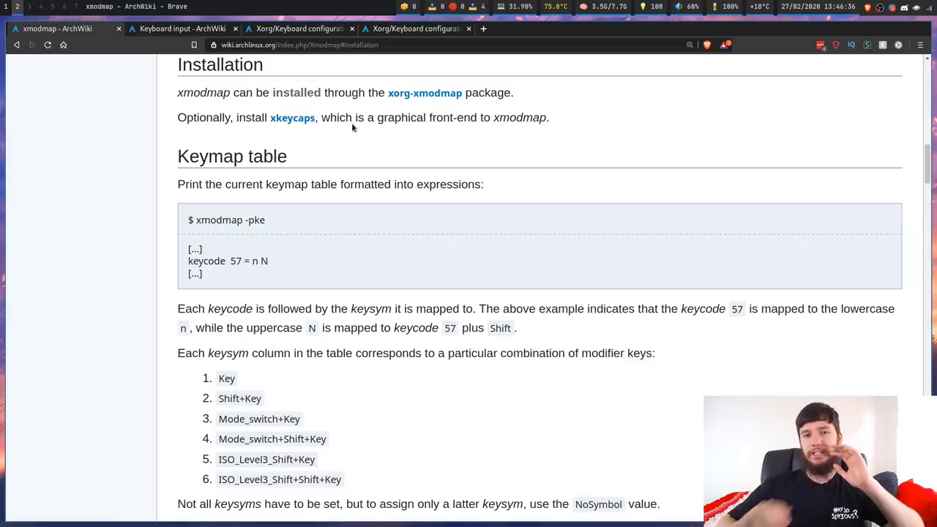
{"action": "mouse_move", "coordinate": [465, 222]}
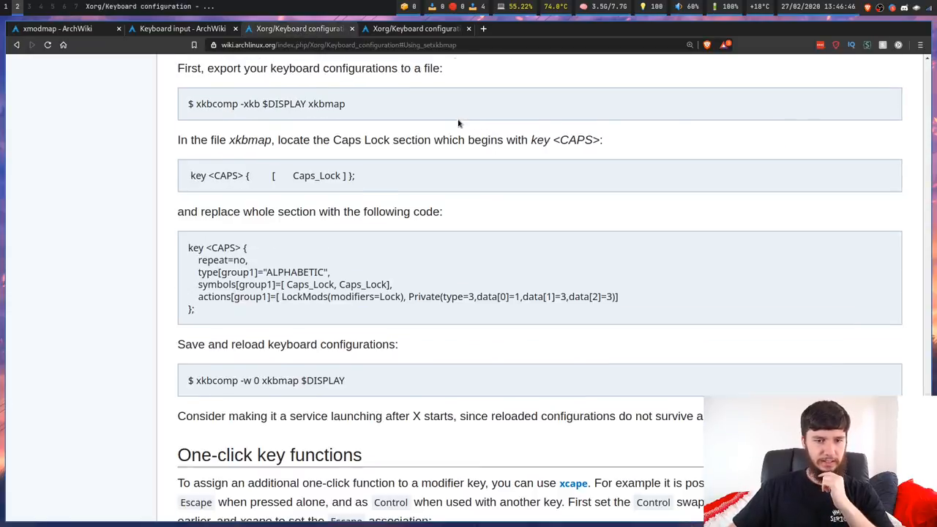
{"action": "scroll", "scroll_direction": "down", "scroll_amount": 3}
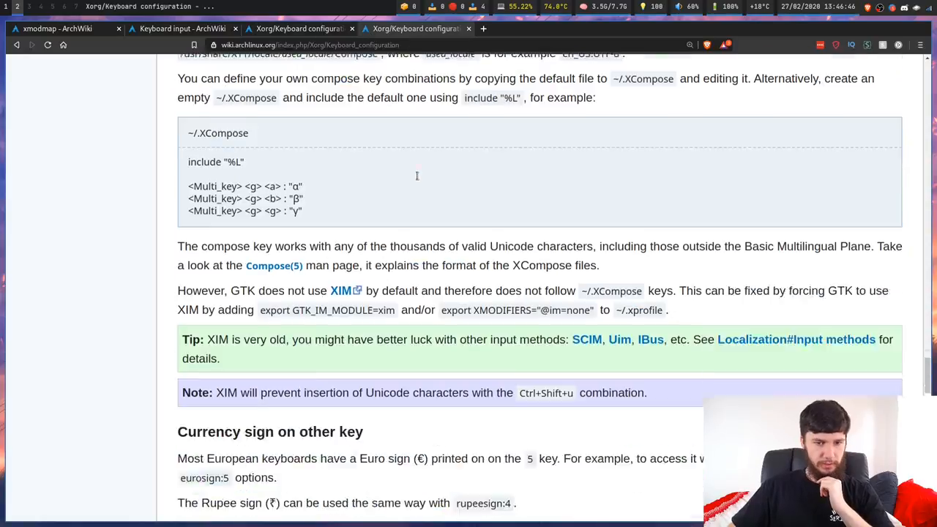
{"action": "scroll", "scroll_direction": "down", "scroll_amount": 3}
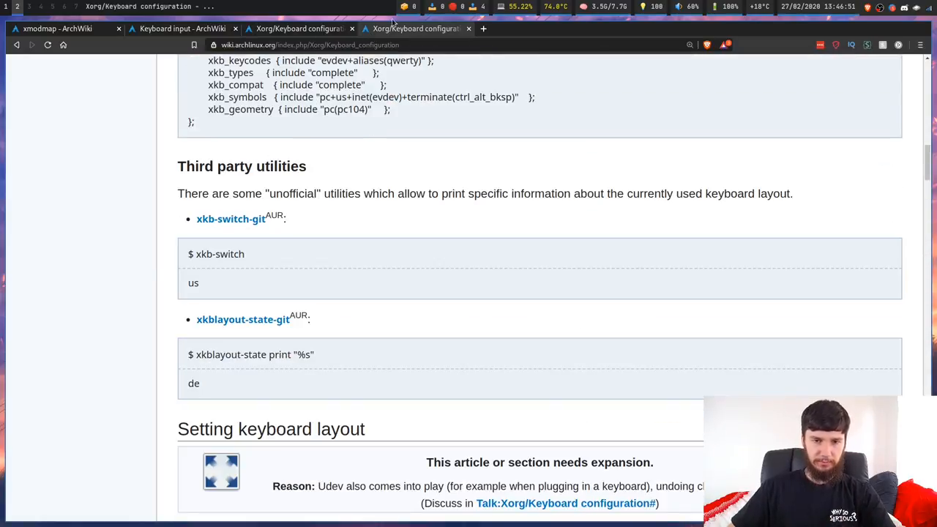